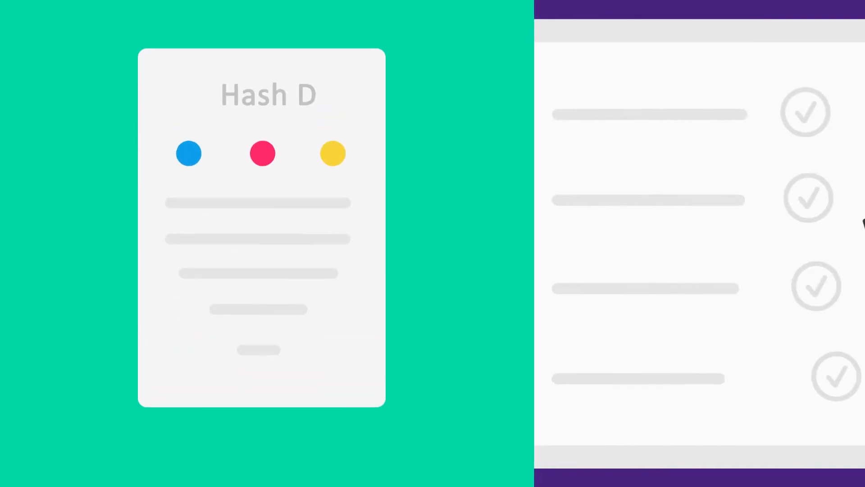
left_click(802, 111)
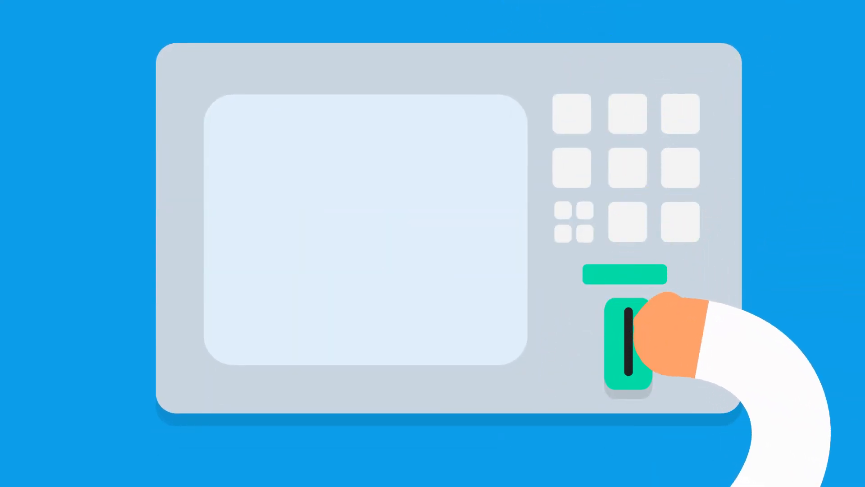
left_click(624, 340)
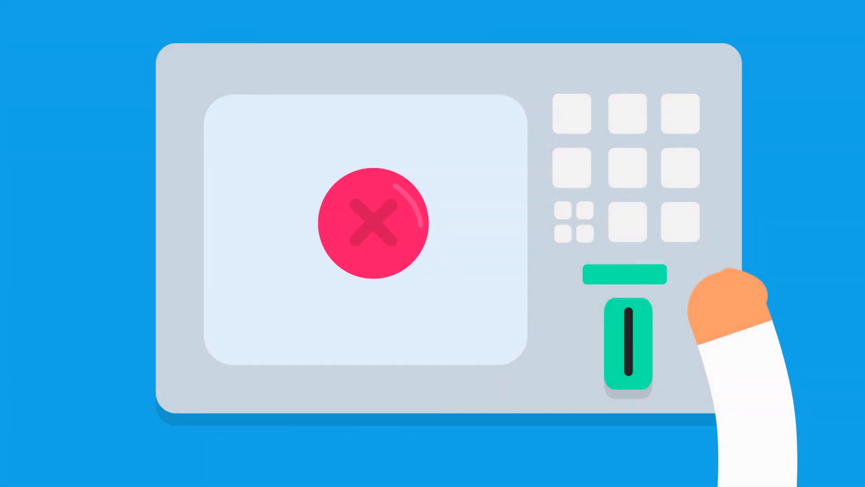